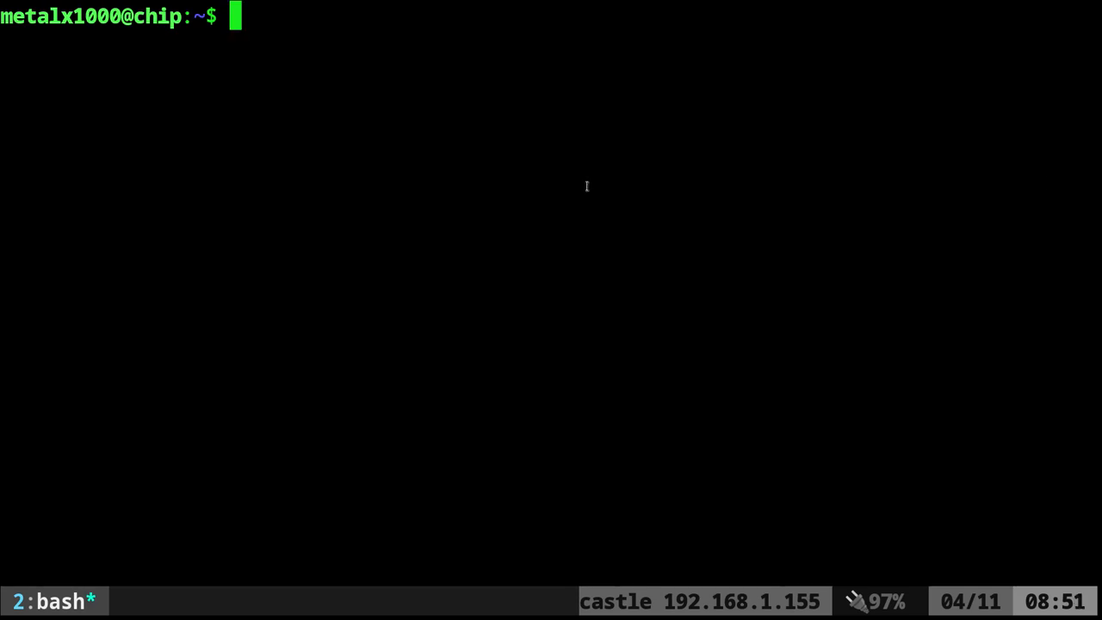
# Step: Open an adb device shell and run echo test, echo hello and date commands
pyautogui.write('adb shell')
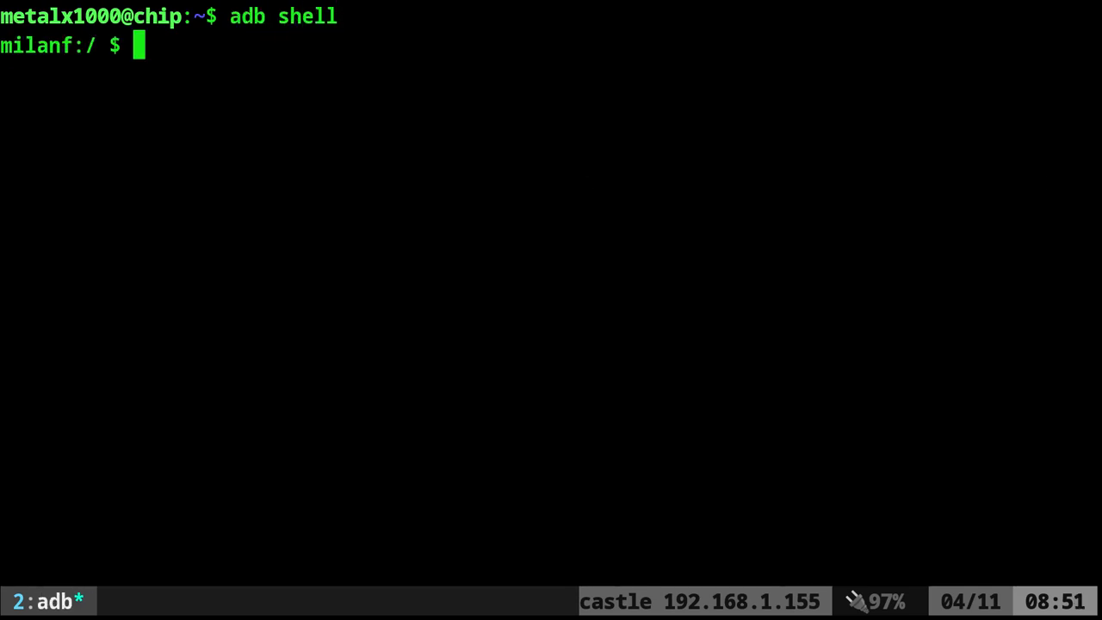
pyautogui.write('echo test')
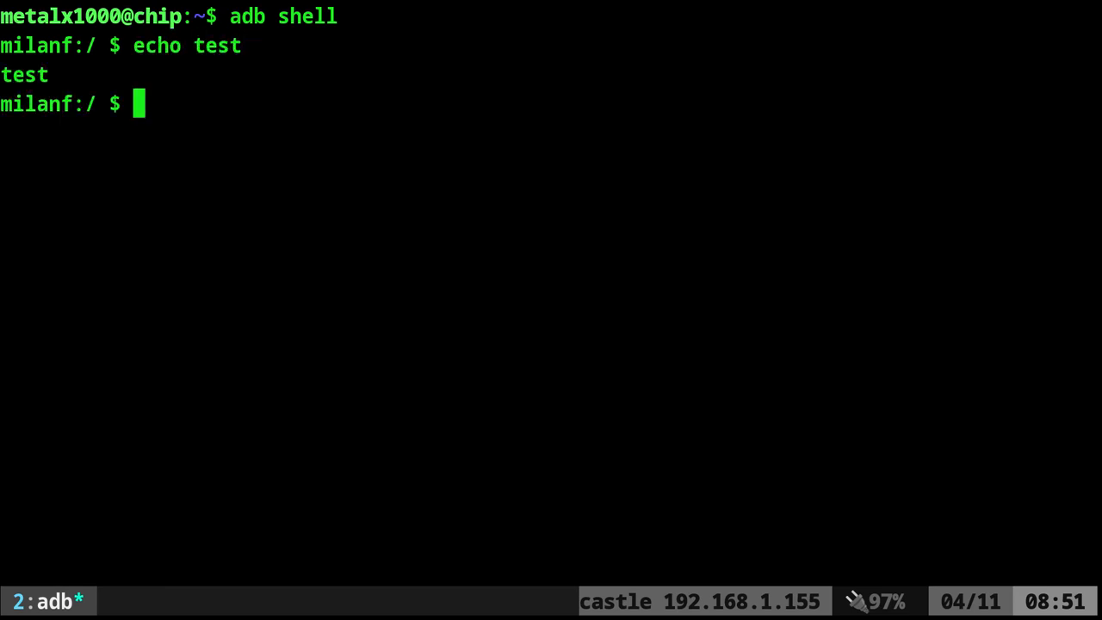
pyautogui.write('echo hello')
pyautogui.write('dat')
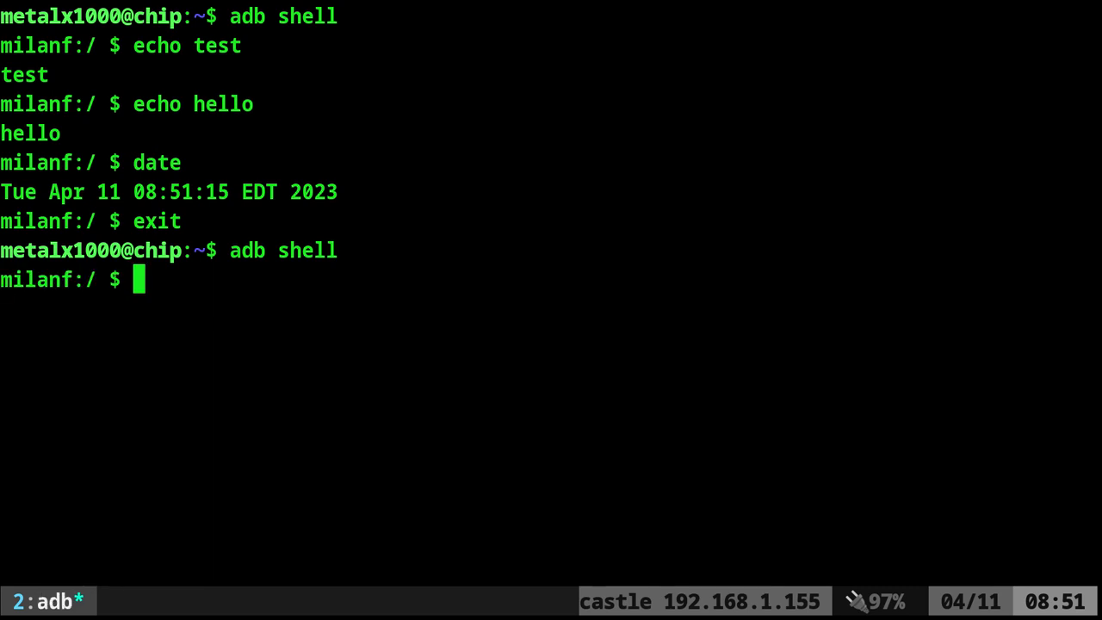
pyautogui.write('echo $HOME')
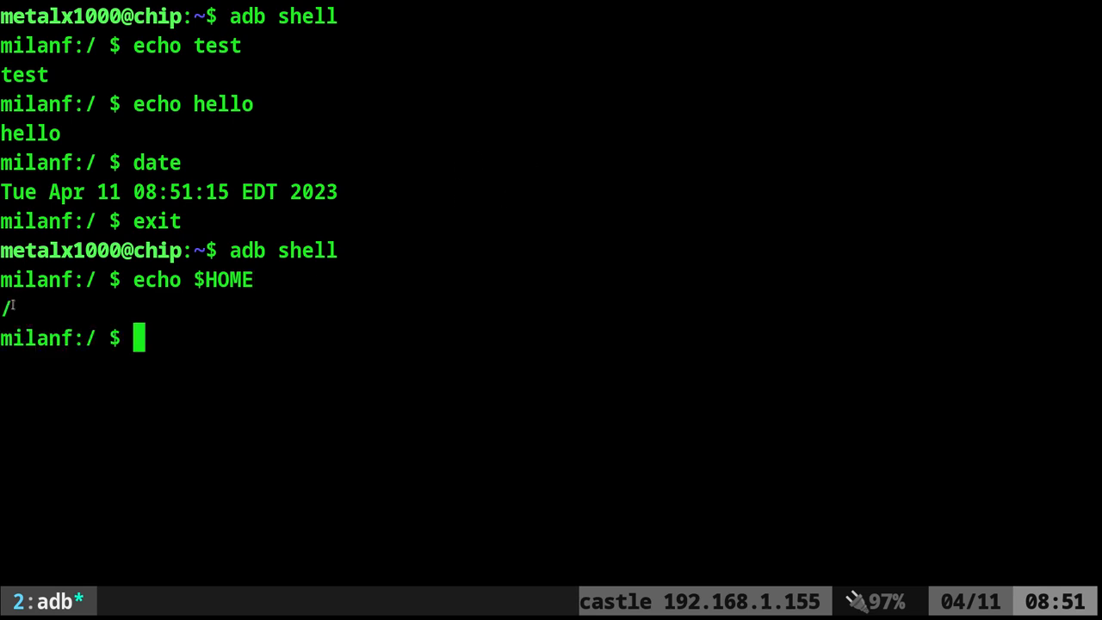
pyautogui.moveTo(455, 285)
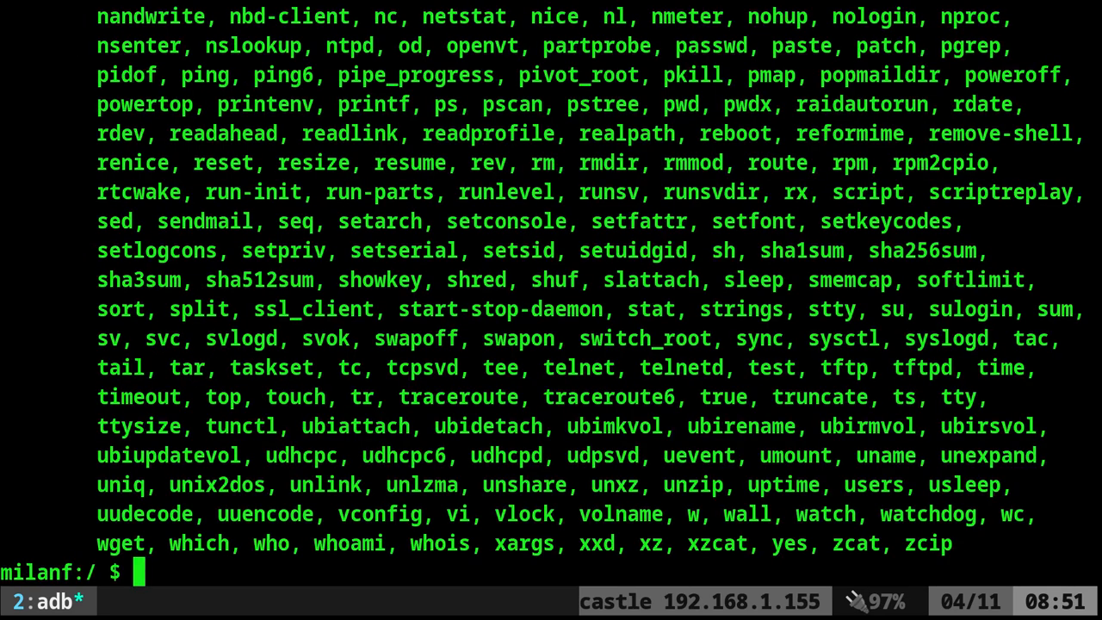
# Step: Start busybox sh, echo $HOME to confirm it is /, then exit both shells
pyautogui.write('busybox sh')
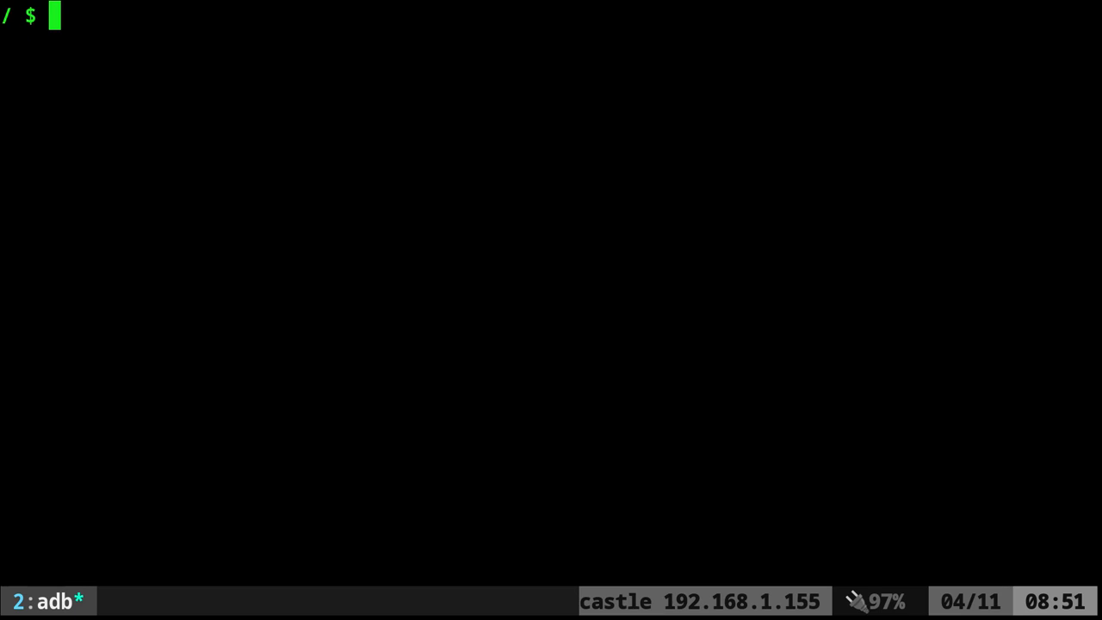
pyautogui.write('echo $HOME')
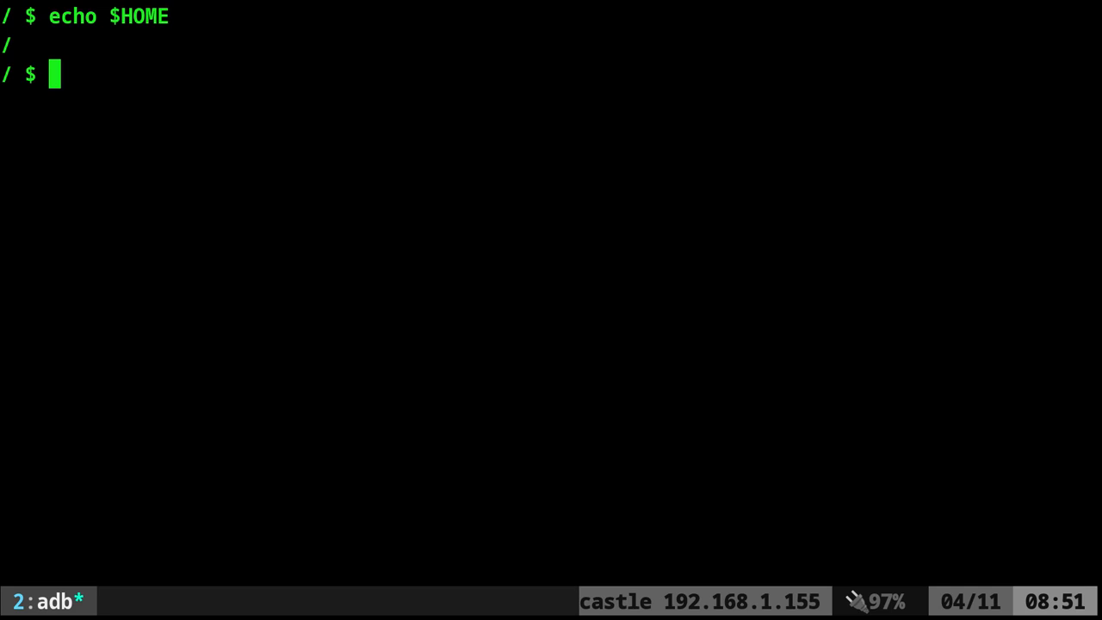
pyautogui.write('exi')
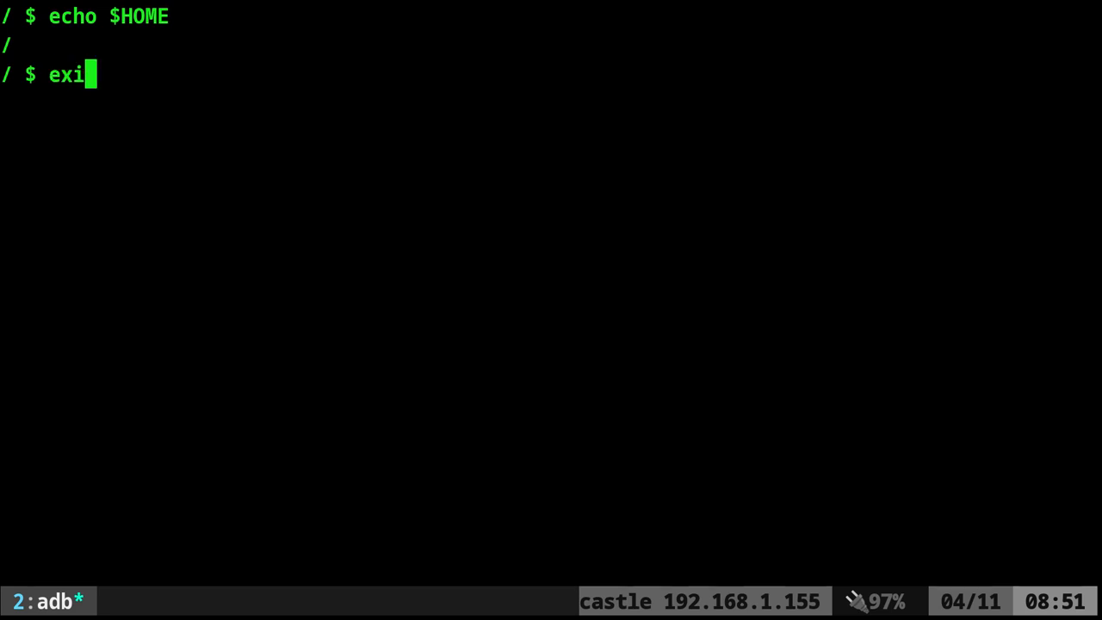
pyautogui.write('t')
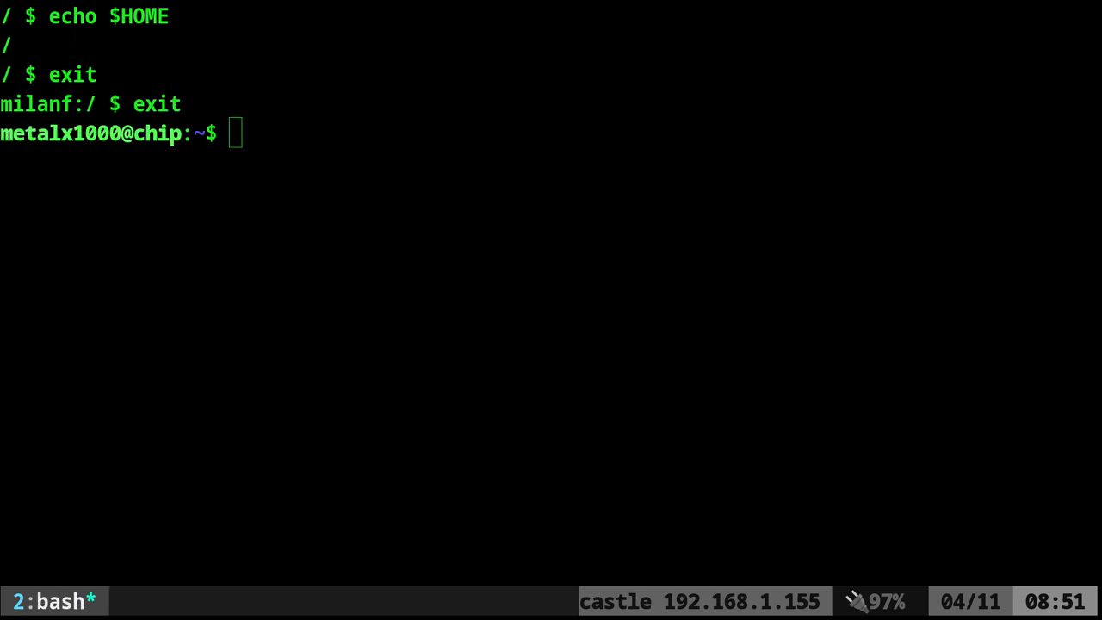
# Step: Launch busybox sh via adb with HOME=/data/local/tmp, repeat echo hello across reconnects, and exit
pyautogui.write('adb shell -t \'export HOME="/data/local/tmp";busybox sh\'')
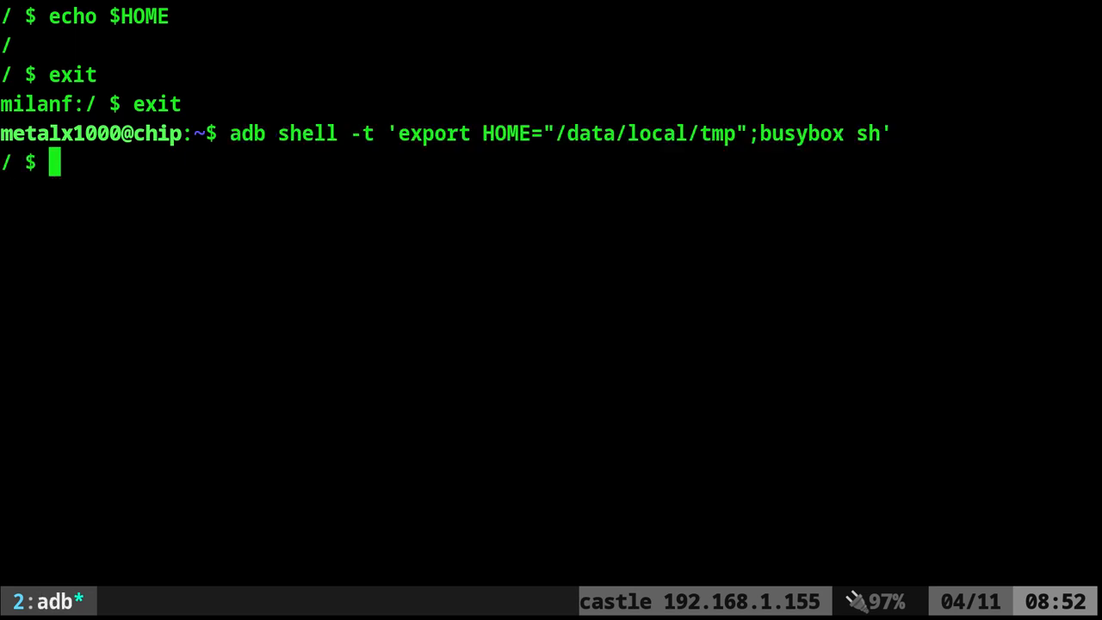
pyautogui.write('echo hello')
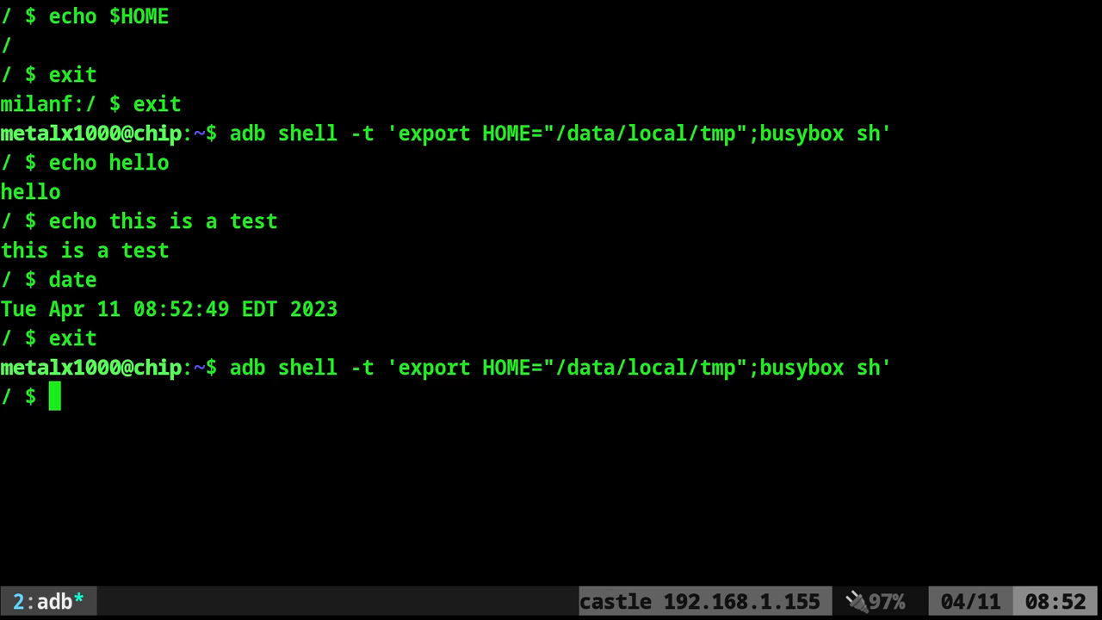
pyautogui.write('echo hello')
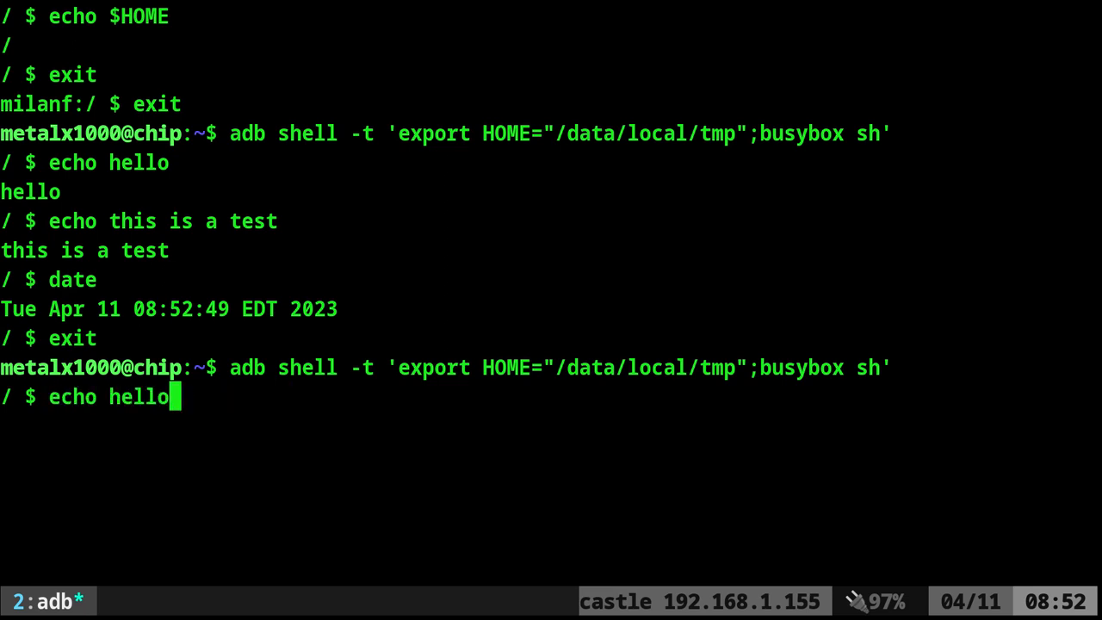
pyautogui.write('exit')
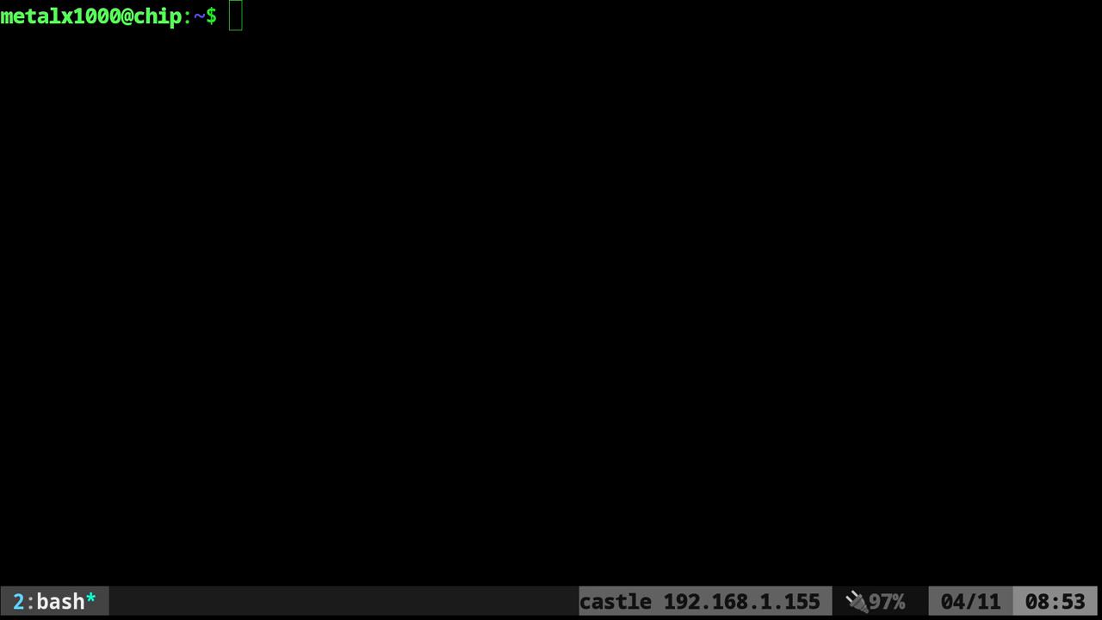
# Step: Open a root busybox shell via su with HOME=/data/local/tmp, recall 'echo this is a test', and exit
pyautogui.write('adb shell -t \'su -c "export HOME=/data/local/tmp;busybox sh"\'')
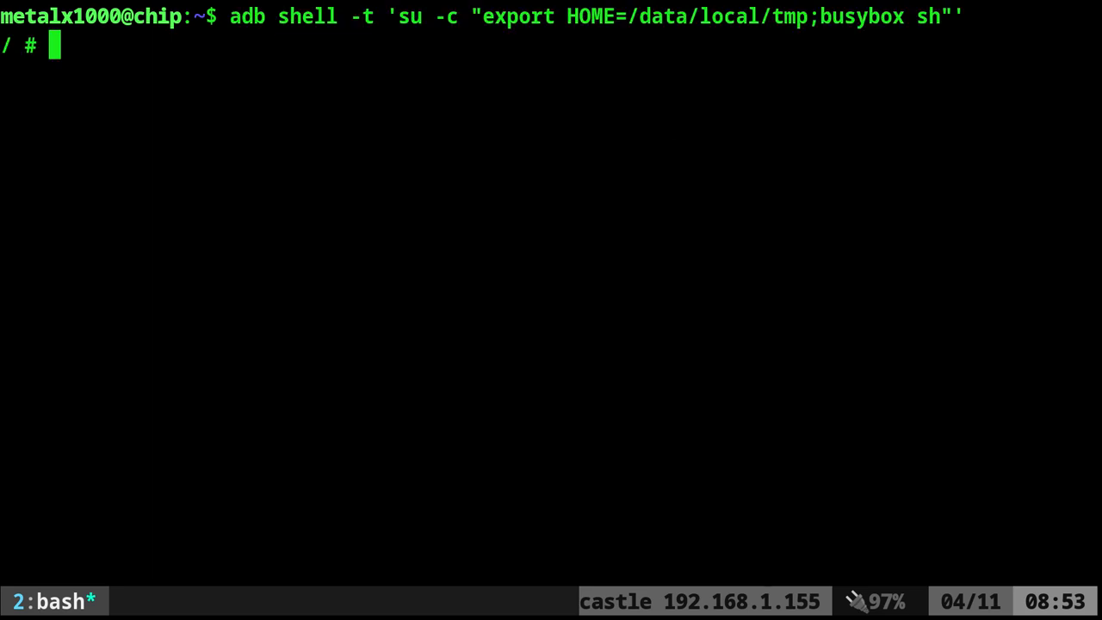
pyautogui.write('echo this is a test')
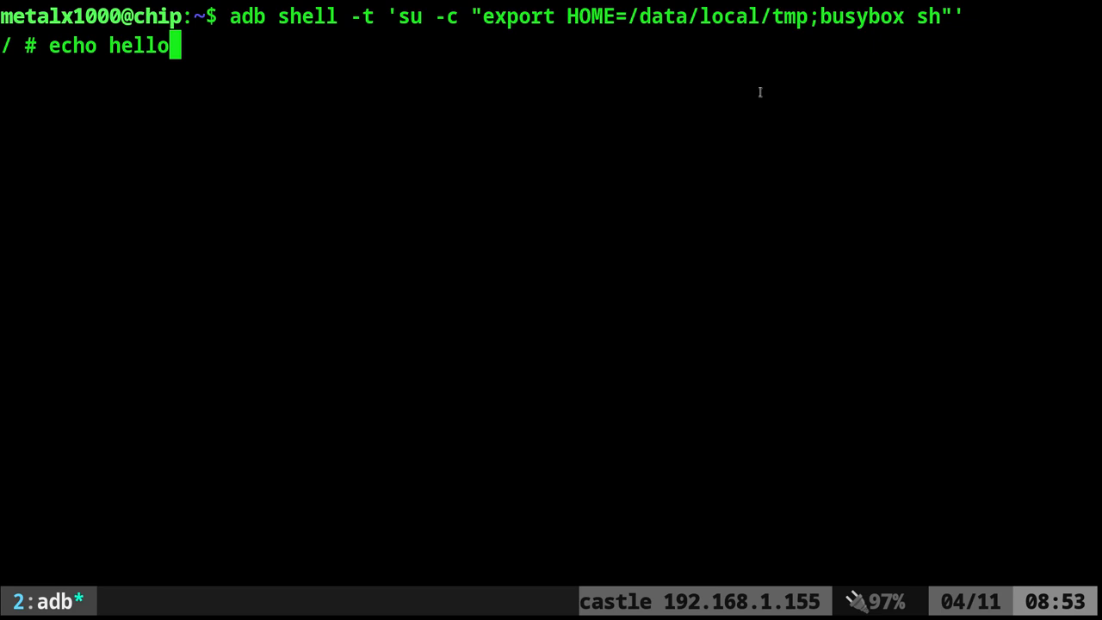
pyautogui.press('BackSpace')
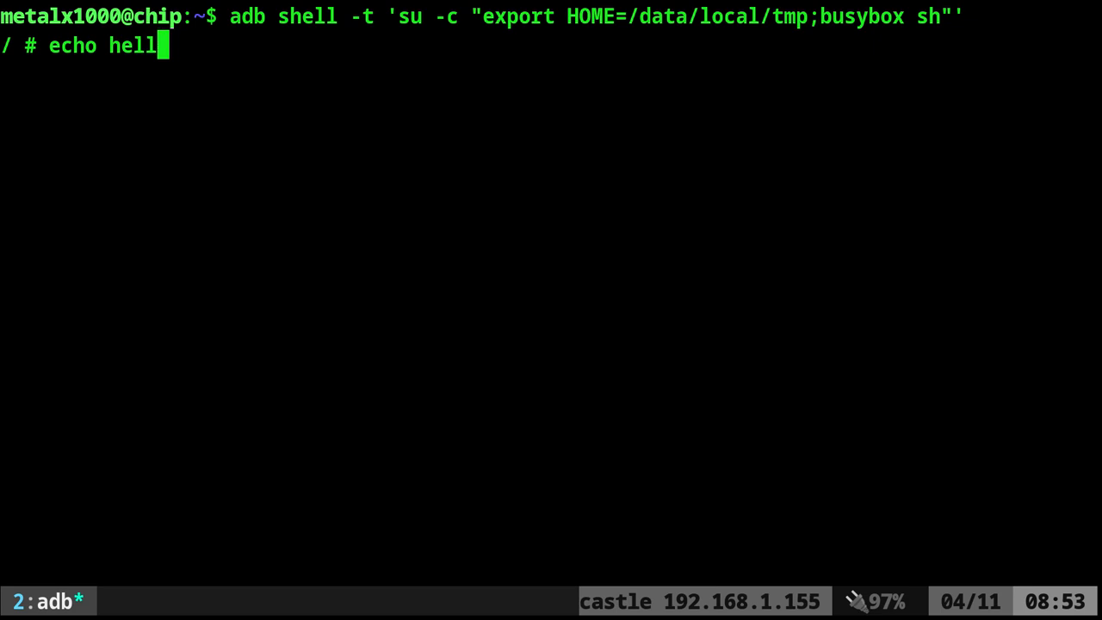
pyautogui.write('exi')
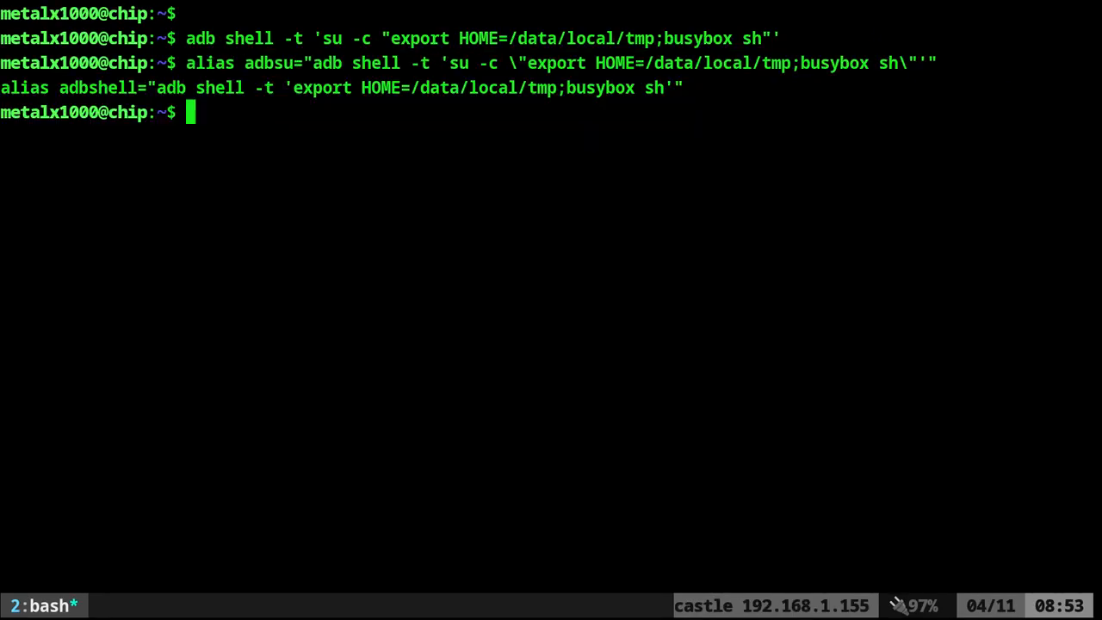
pyautogui.moveTo(534, 113)
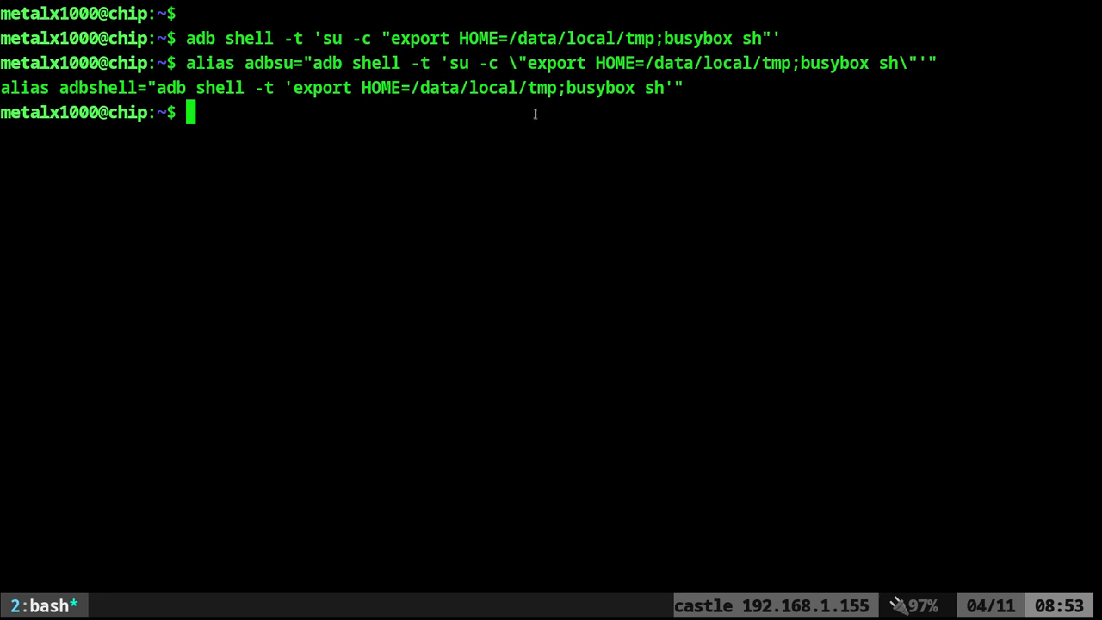
# Step: Run the adbshell alias, recall 'echo this is a test', and exit
pyautogui.write('adbshell')
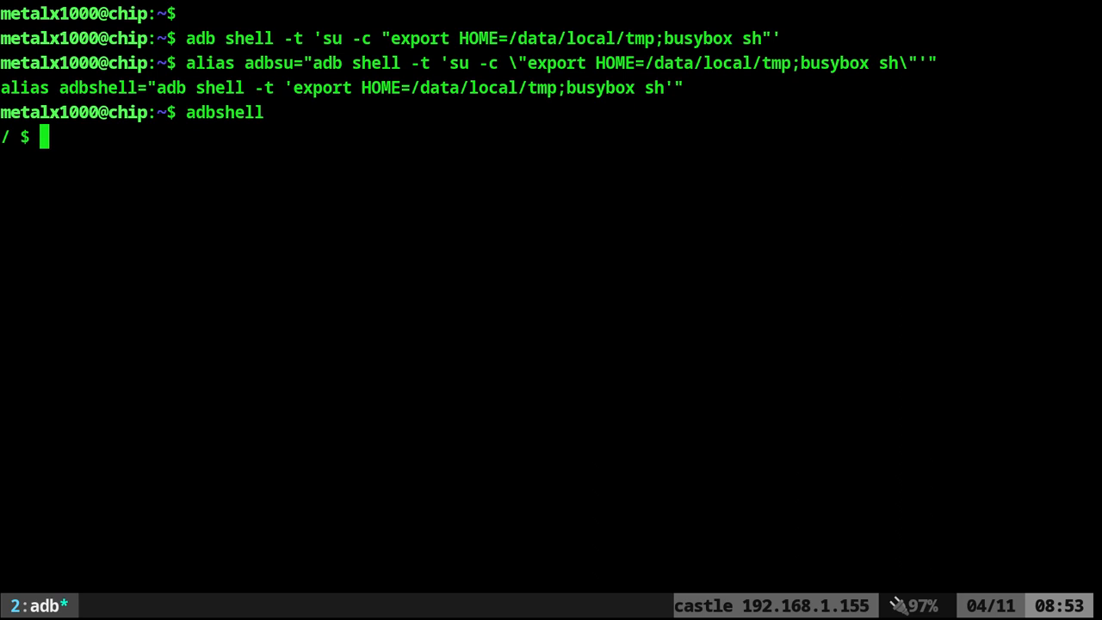
pyautogui.write('echo this is a test')
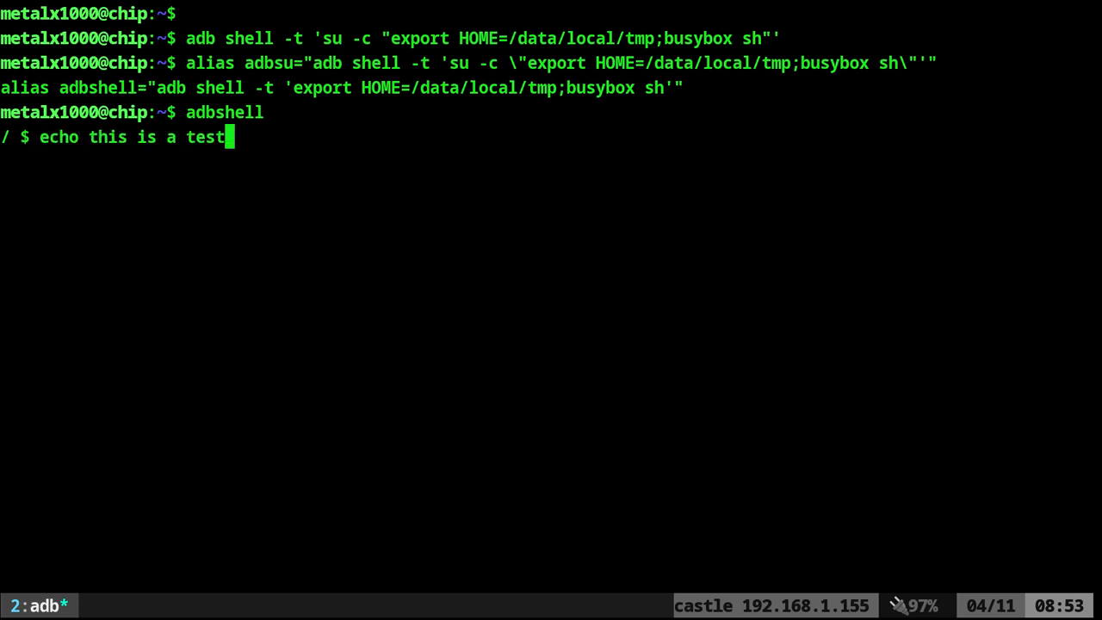
pyautogui.write('exi')
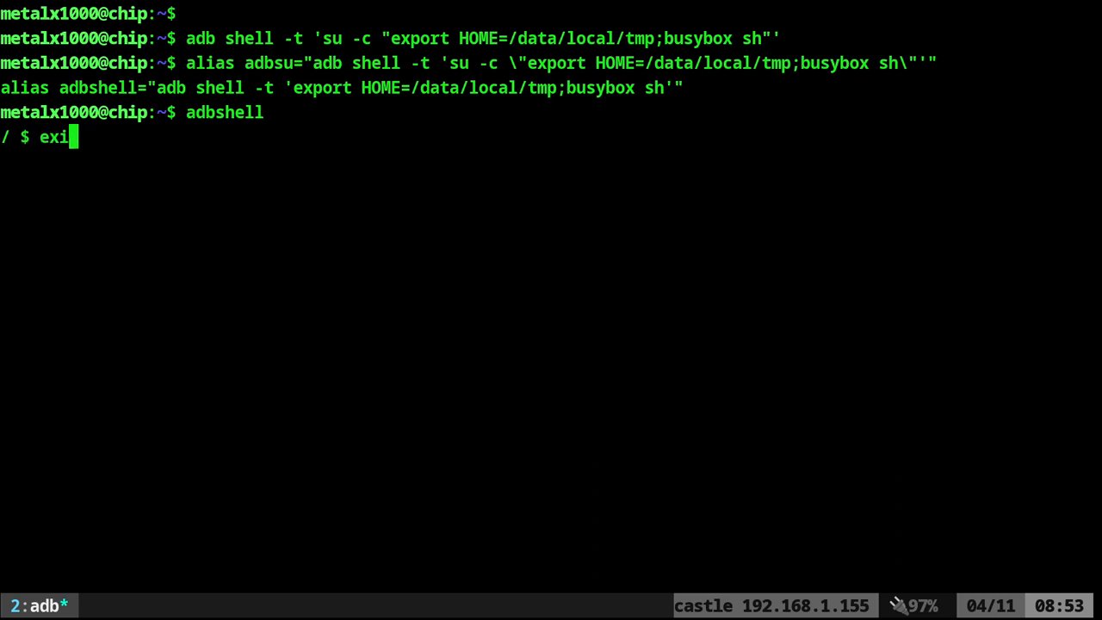
# Step: Run the adbsu alias, recall history, cd to /data/local/tmp, and exit
pyautogui.write('adbsu')
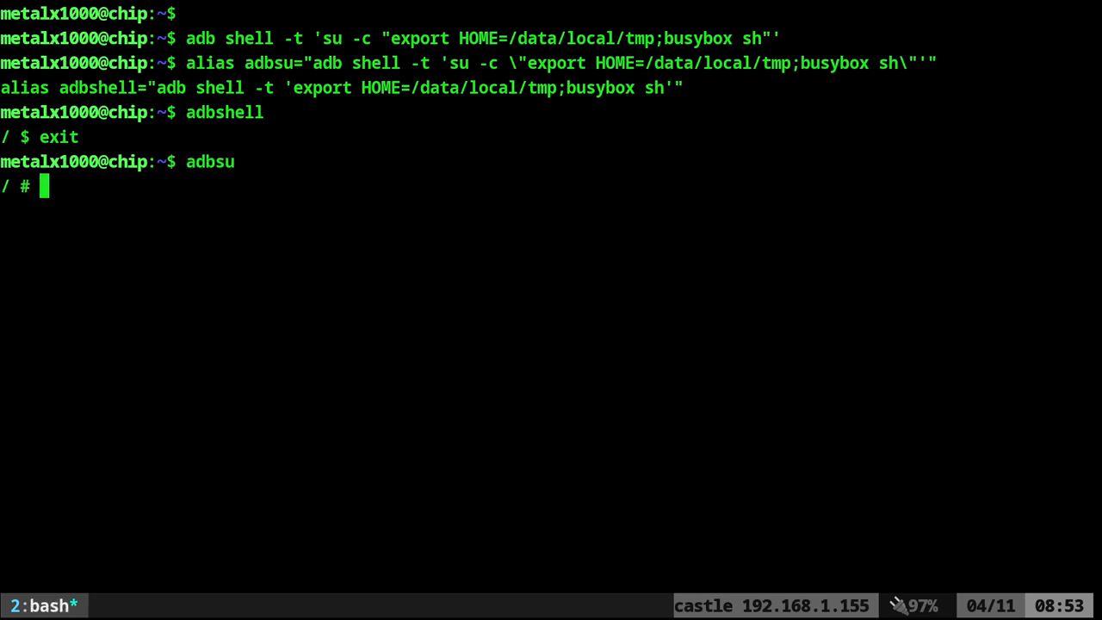
pyautogui.write('echo this is a test')
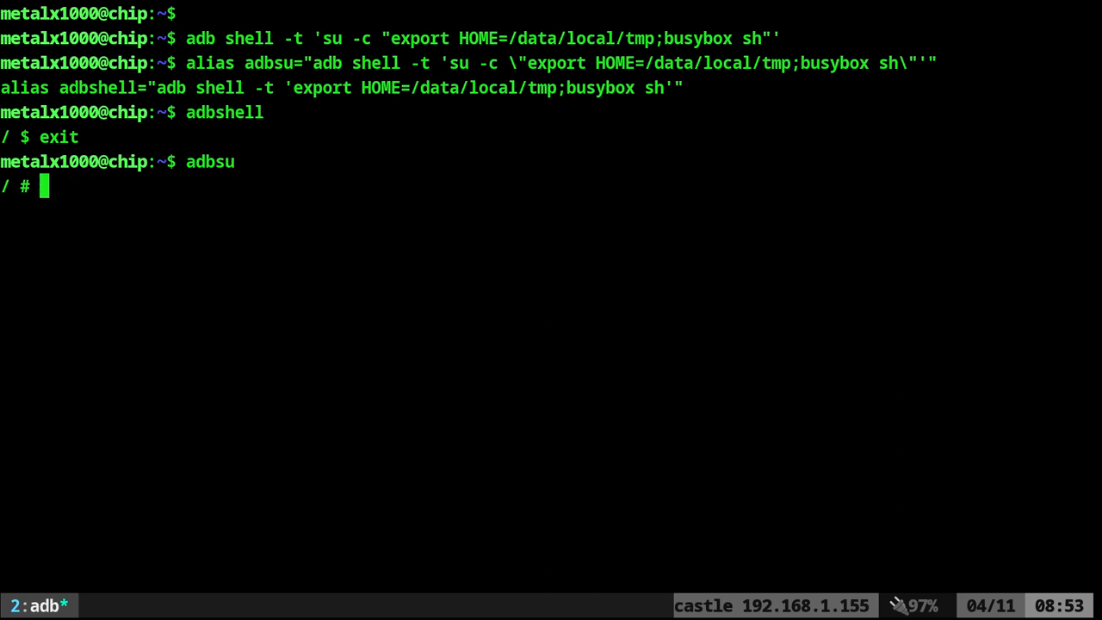
pyautogui.write('cd')
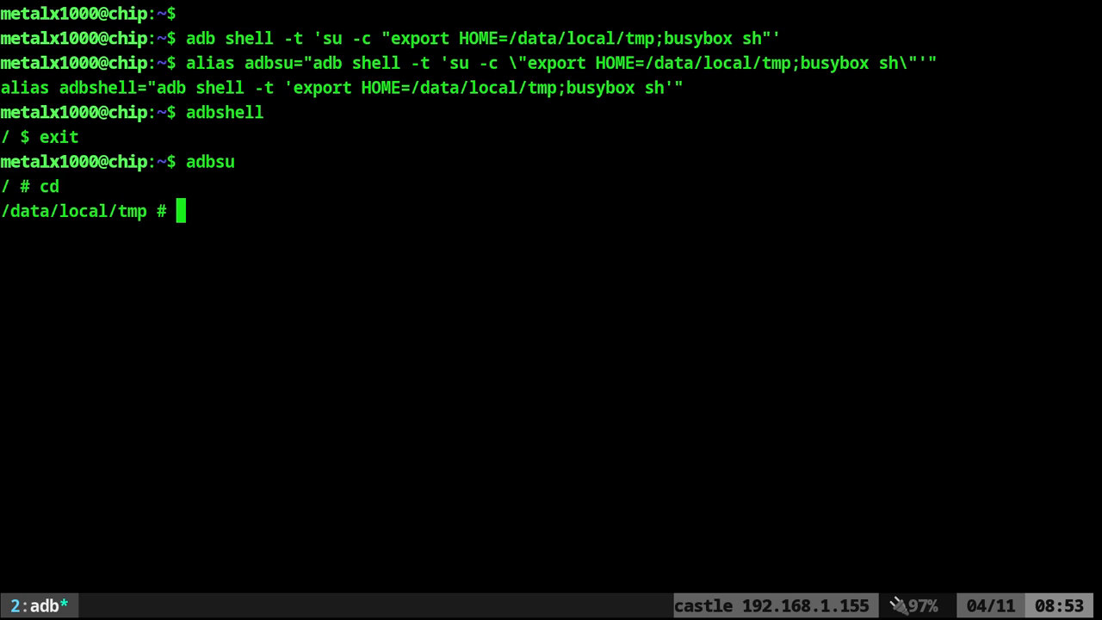
pyautogui.write('exit')
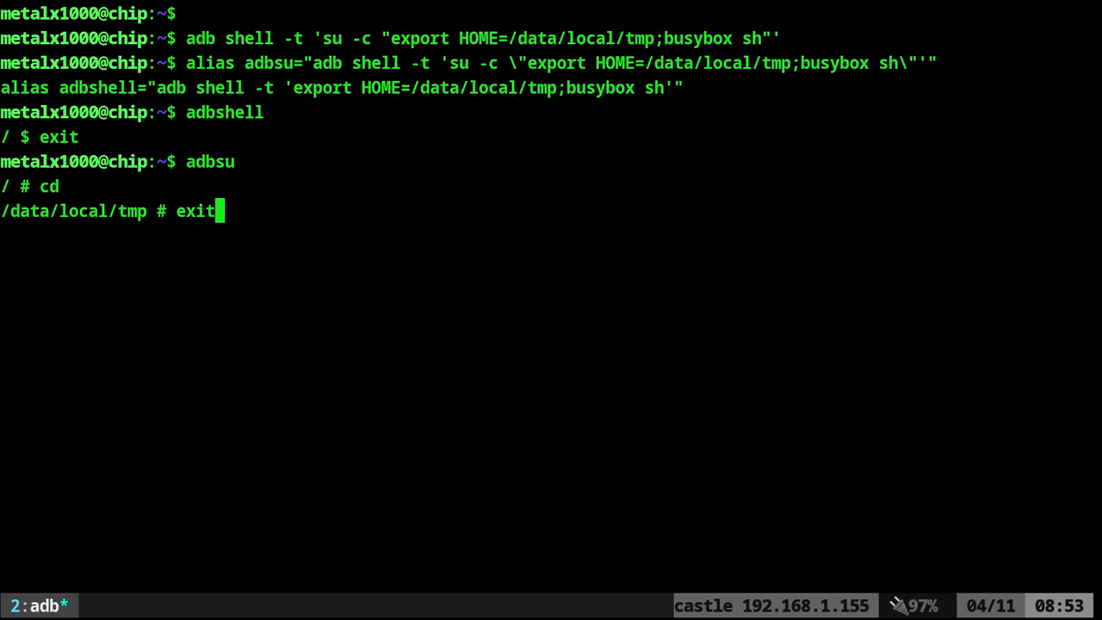